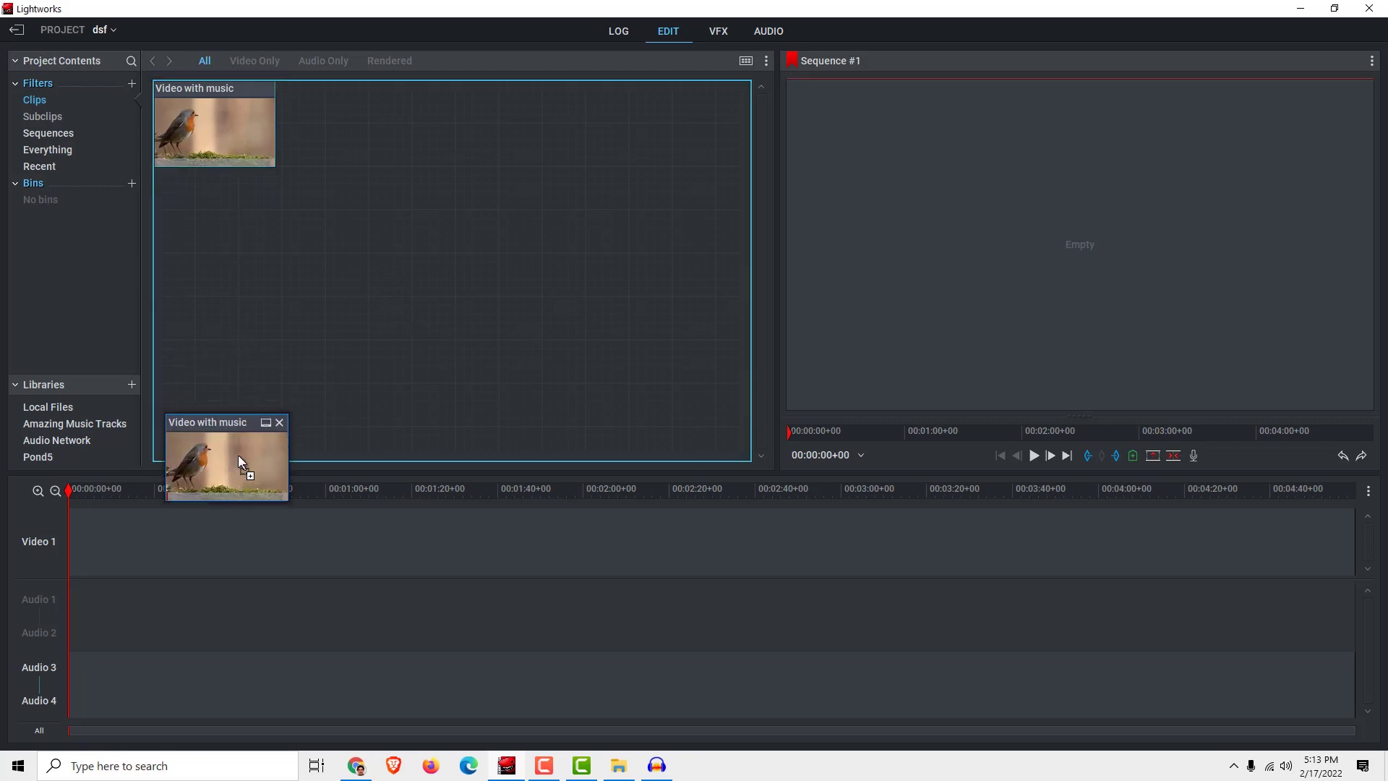
Place the 'Video with music' clip onto the Video 1 track of the timeline
{"action": "left_click_drag", "start_coordinate": [227, 460], "coordinate": [113, 540]}
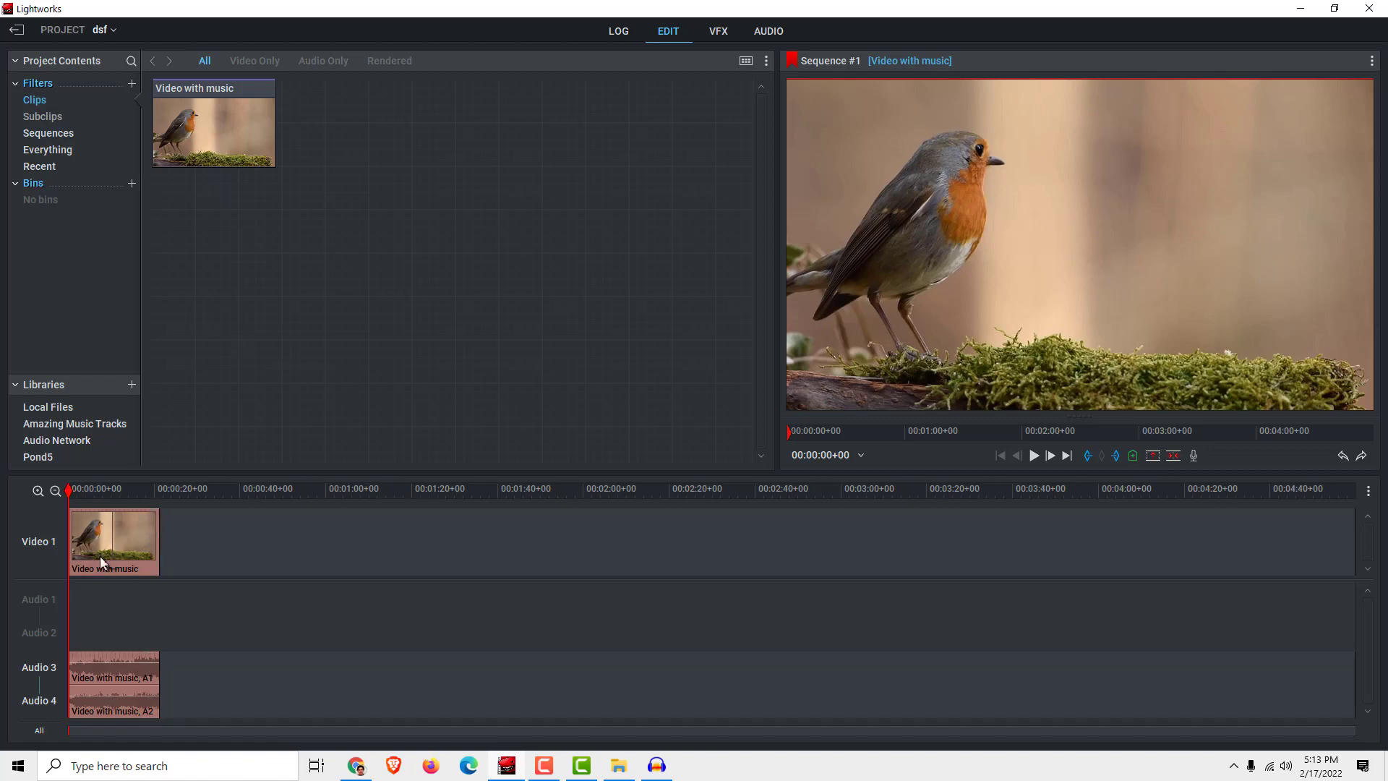
Export the sequence as H.264/MP4 into the Videos folder via the timeline's Export menu
{"action": "right_click", "coordinate": [113, 540]}
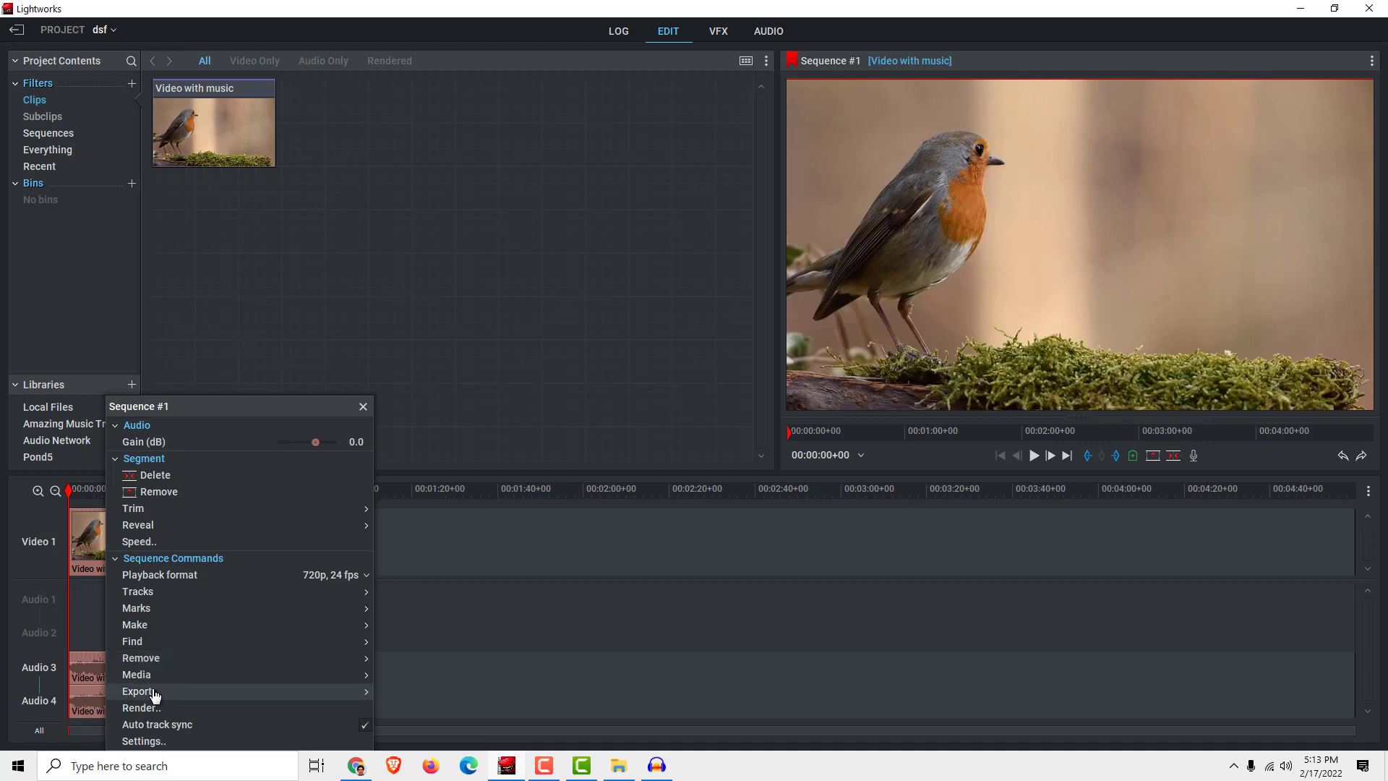
{"action": "left_click", "coordinate": [139, 691]}
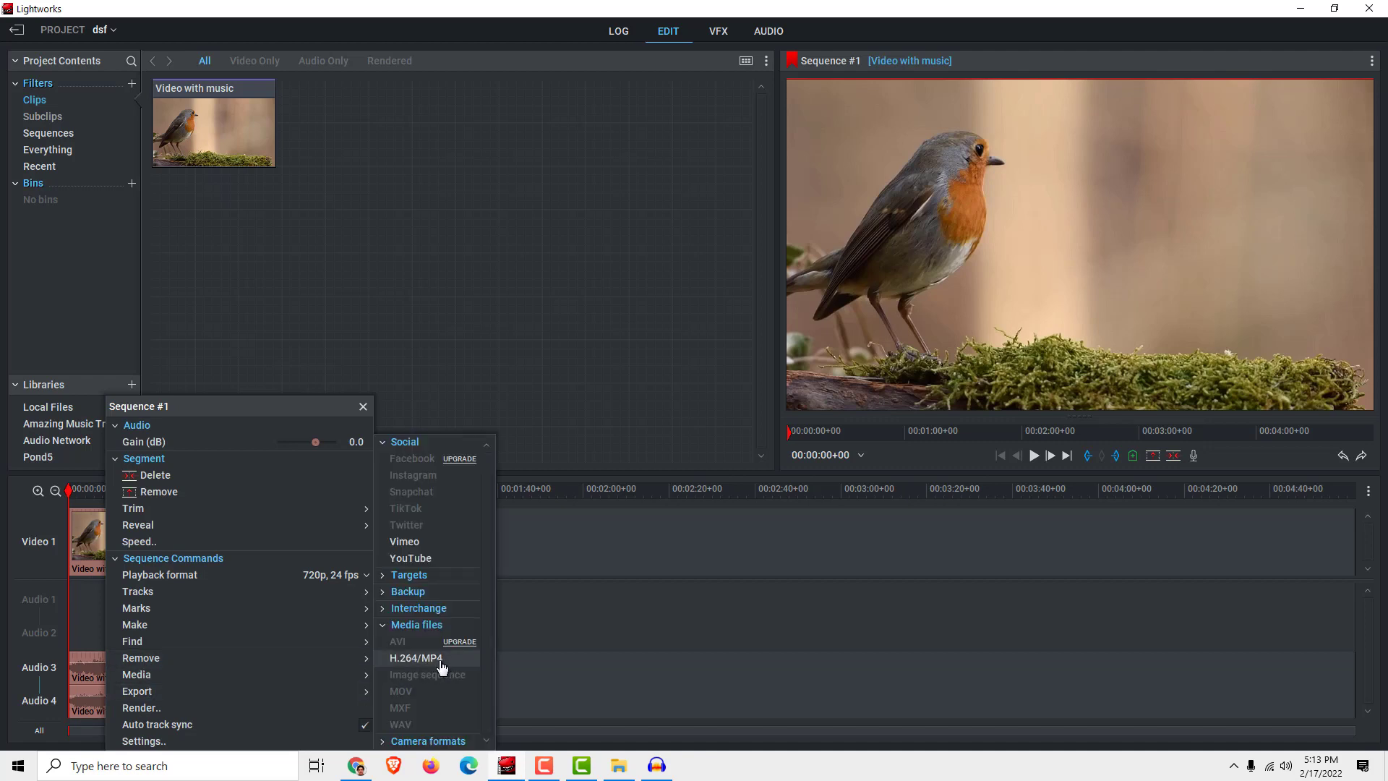
{"action": "left_click", "coordinate": [415, 657]}
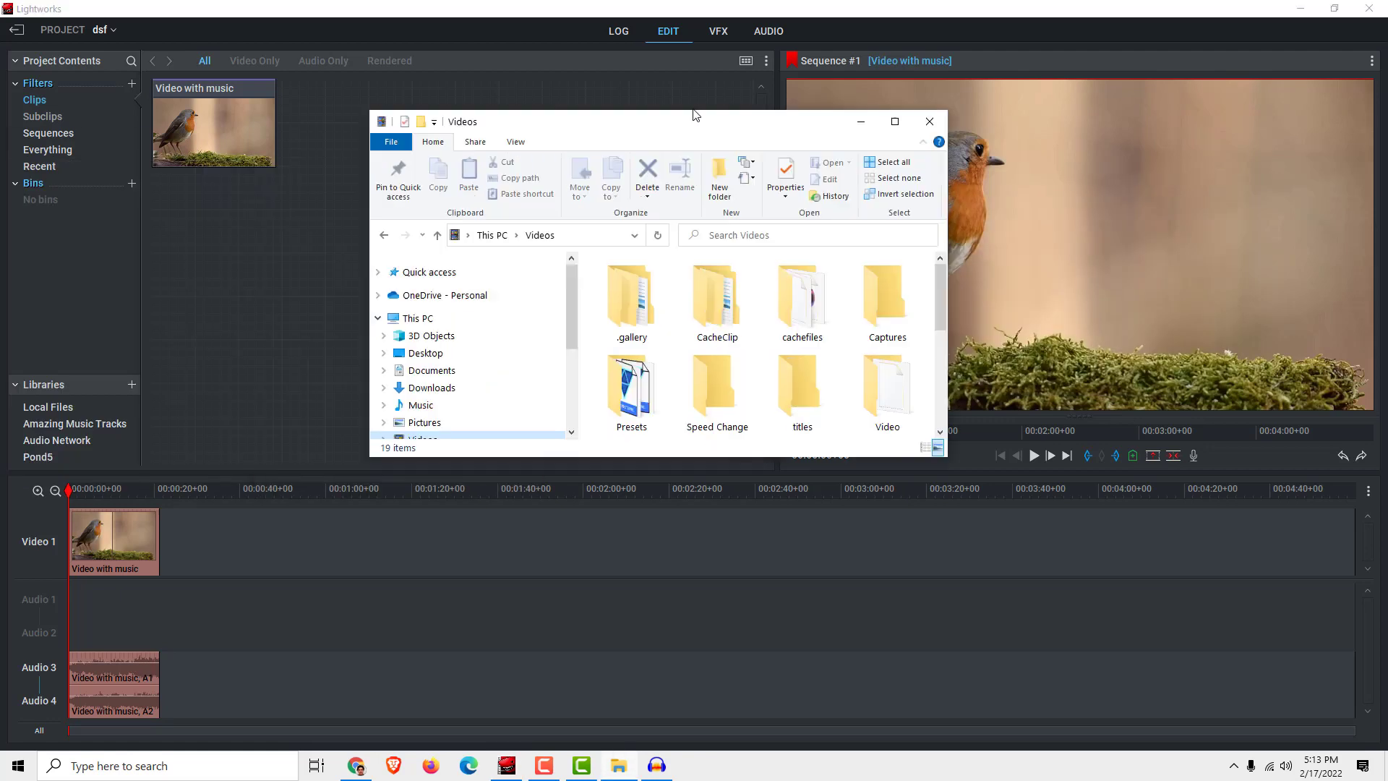
{"action": "left_click", "coordinate": [893, 121]}
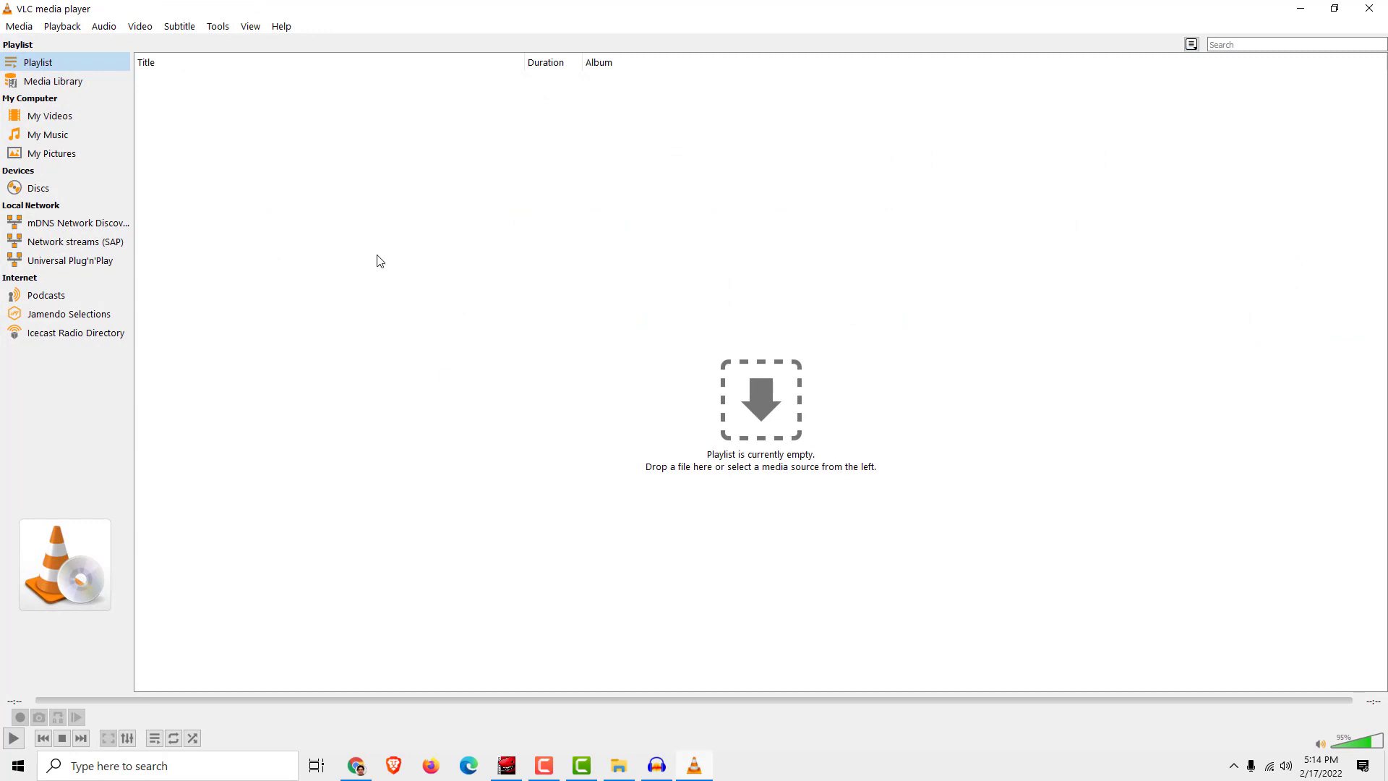
{"action": "mouse_move", "coordinate": [368, 233]}
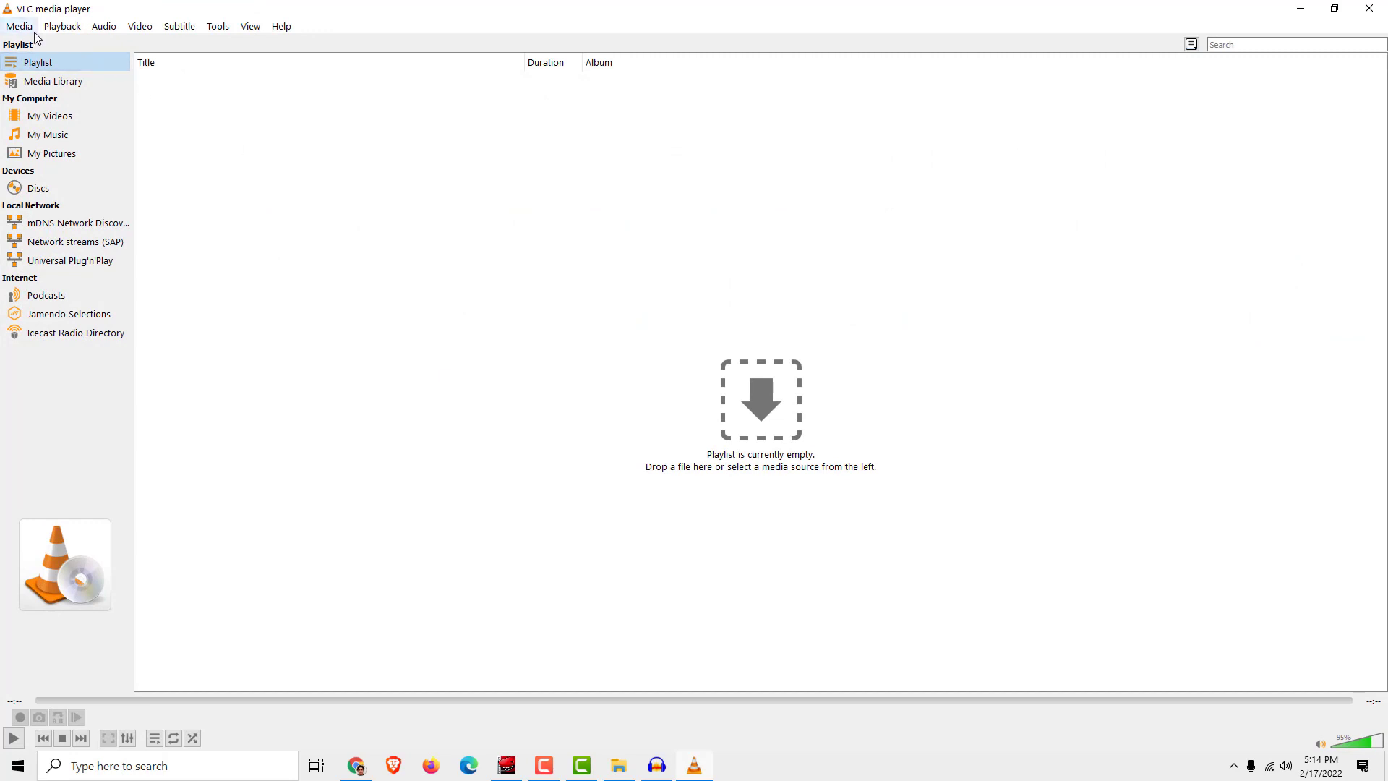
Start a Convert / Save job with 'Video with music.mp4' added as the source file
{"action": "left_click", "coordinate": [19, 26]}
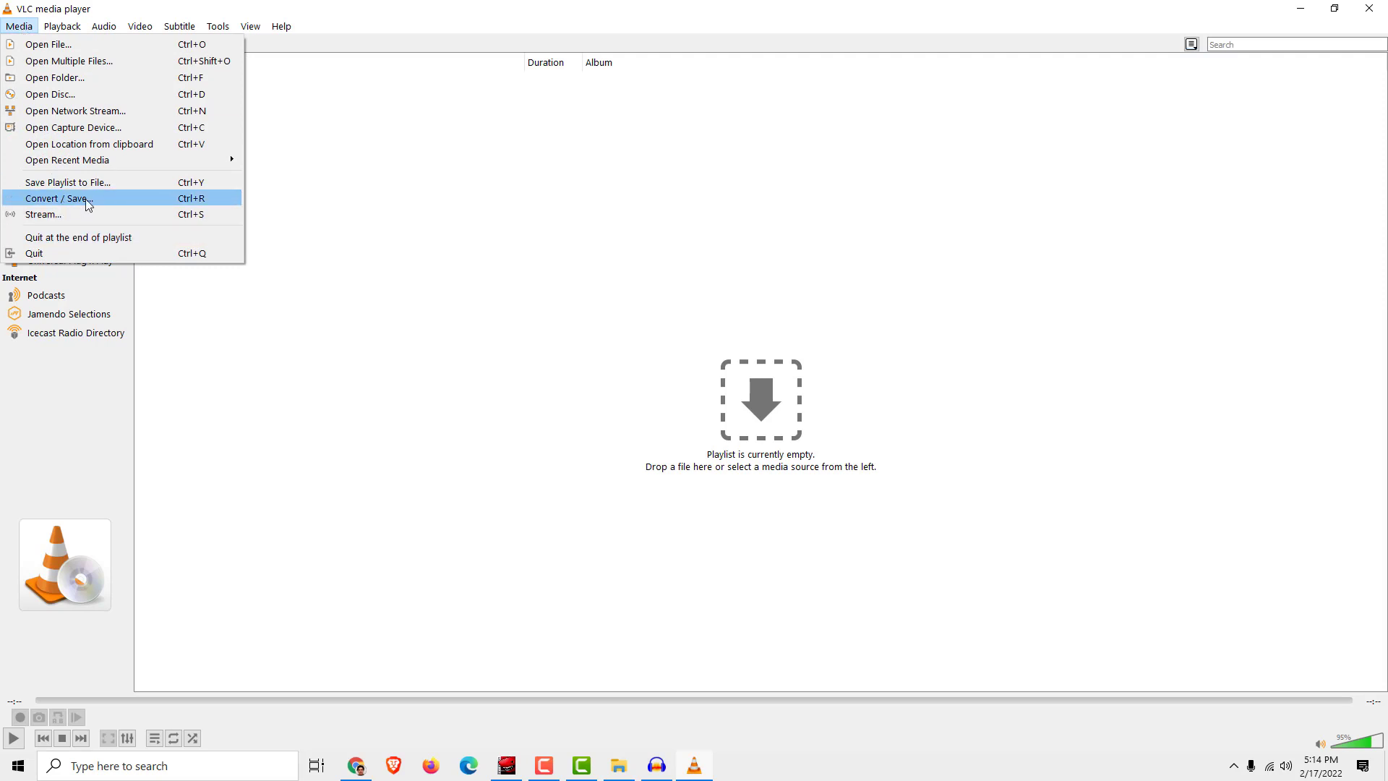
{"action": "left_click", "coordinate": [58, 198]}
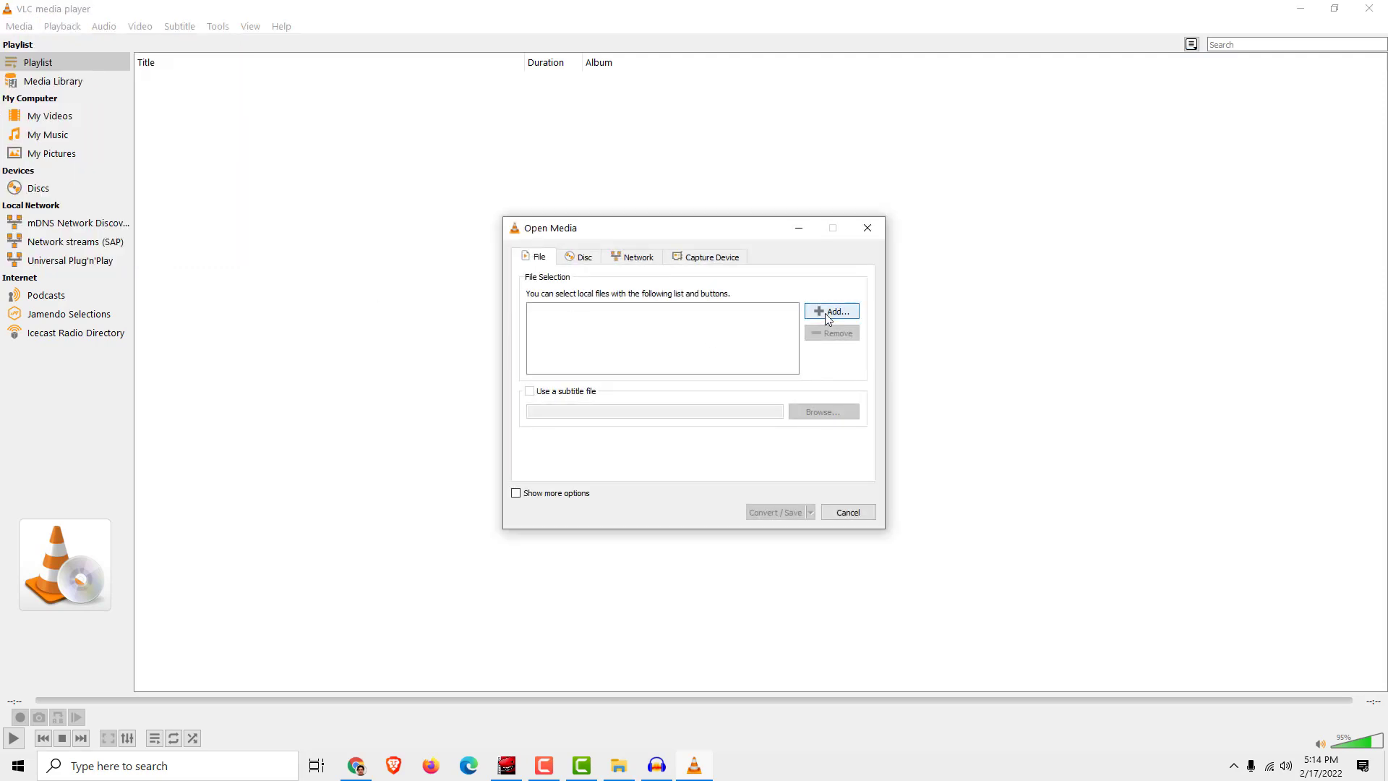
{"action": "left_click", "coordinate": [834, 313]}
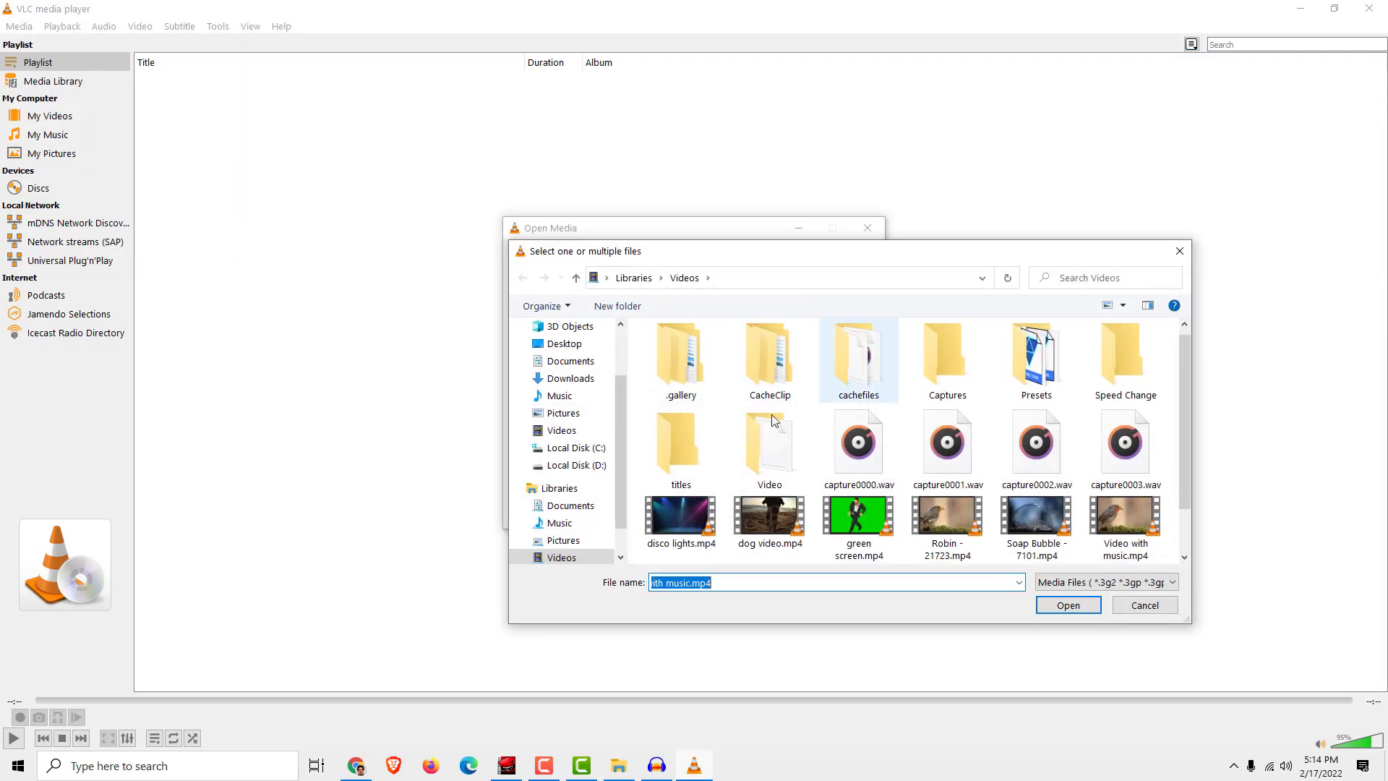
{"action": "left_click", "coordinate": [1124, 450]}
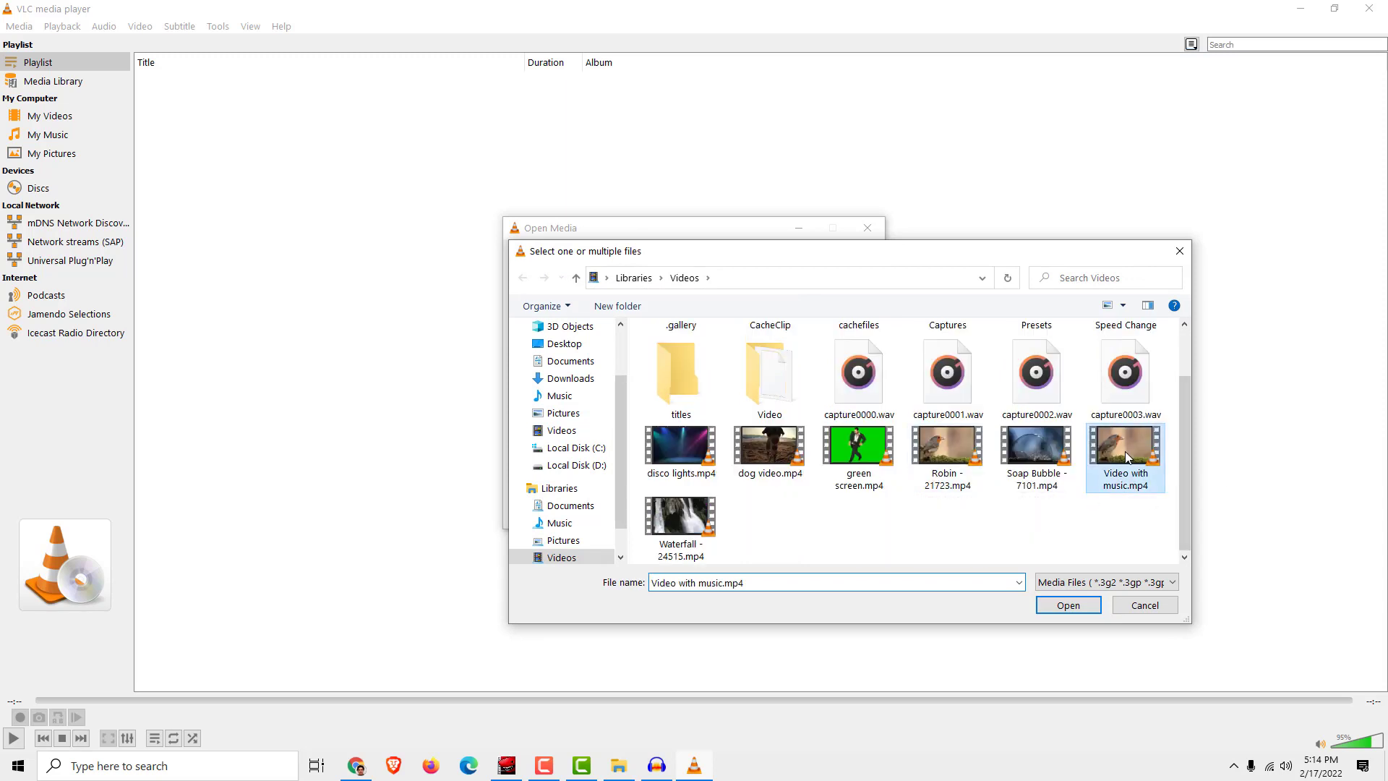
{"action": "left_click", "coordinate": [1067, 604]}
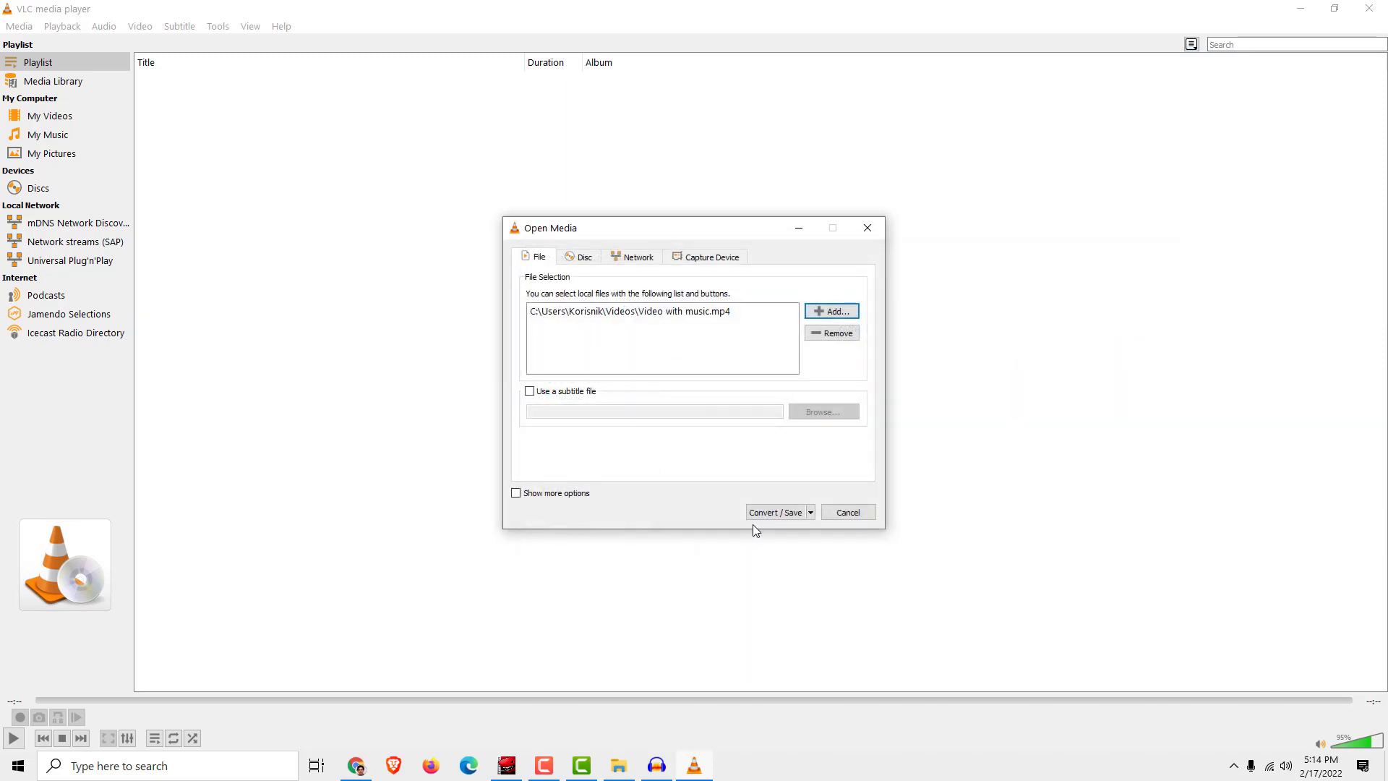
Choose the Audio - MP3 profile in the conversion settings
{"action": "left_click", "coordinate": [774, 511]}
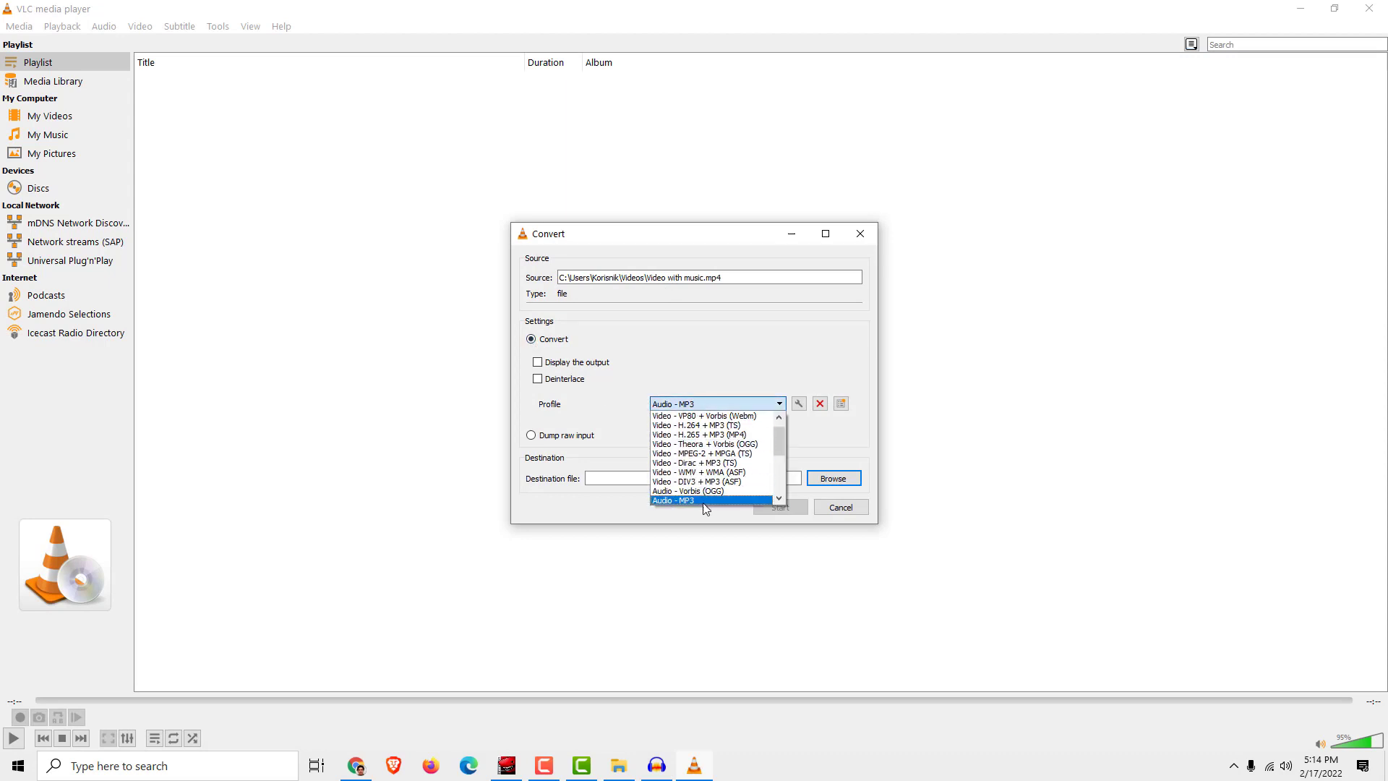
{"action": "left_click", "coordinate": [675, 500]}
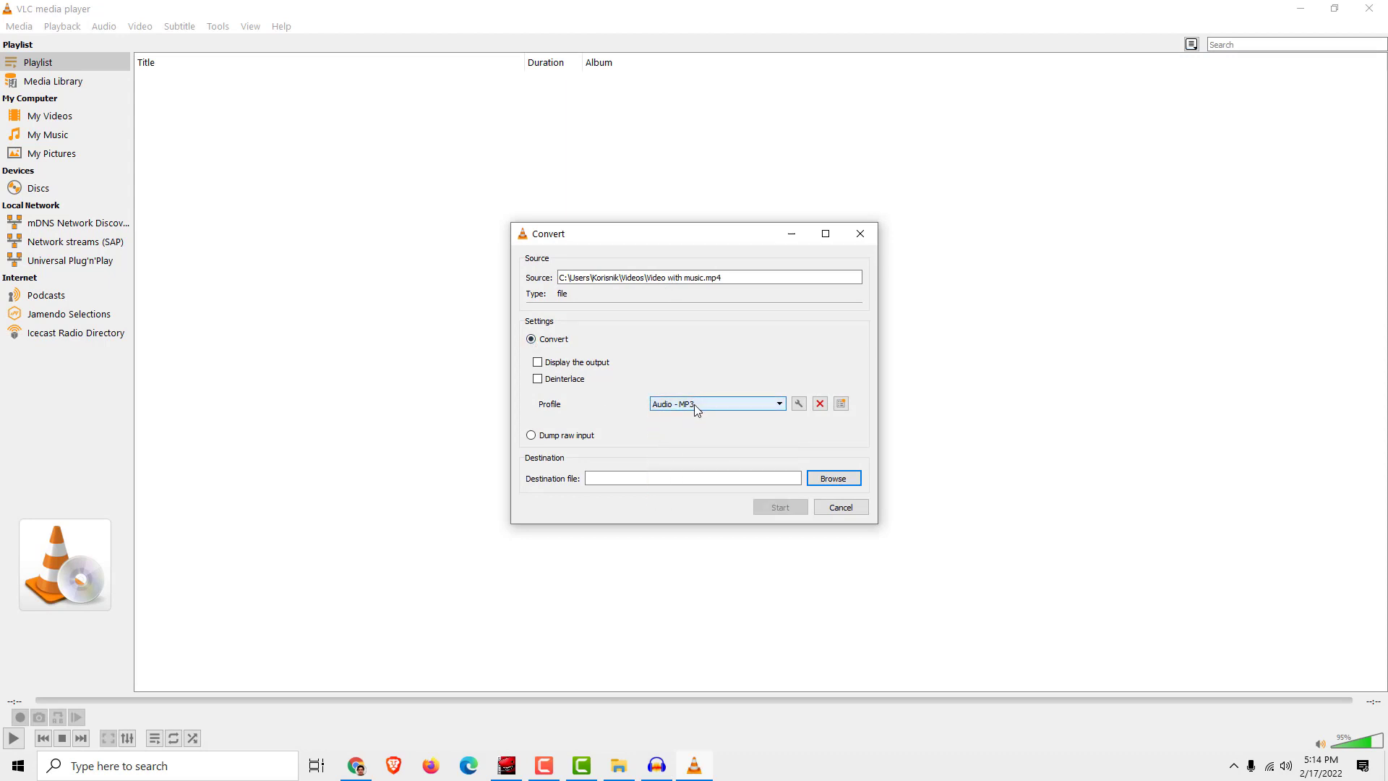
Save the output as 'Video with music' of type Containers (*.mp3) in the Music folder
{"action": "left_click", "coordinate": [831, 479]}
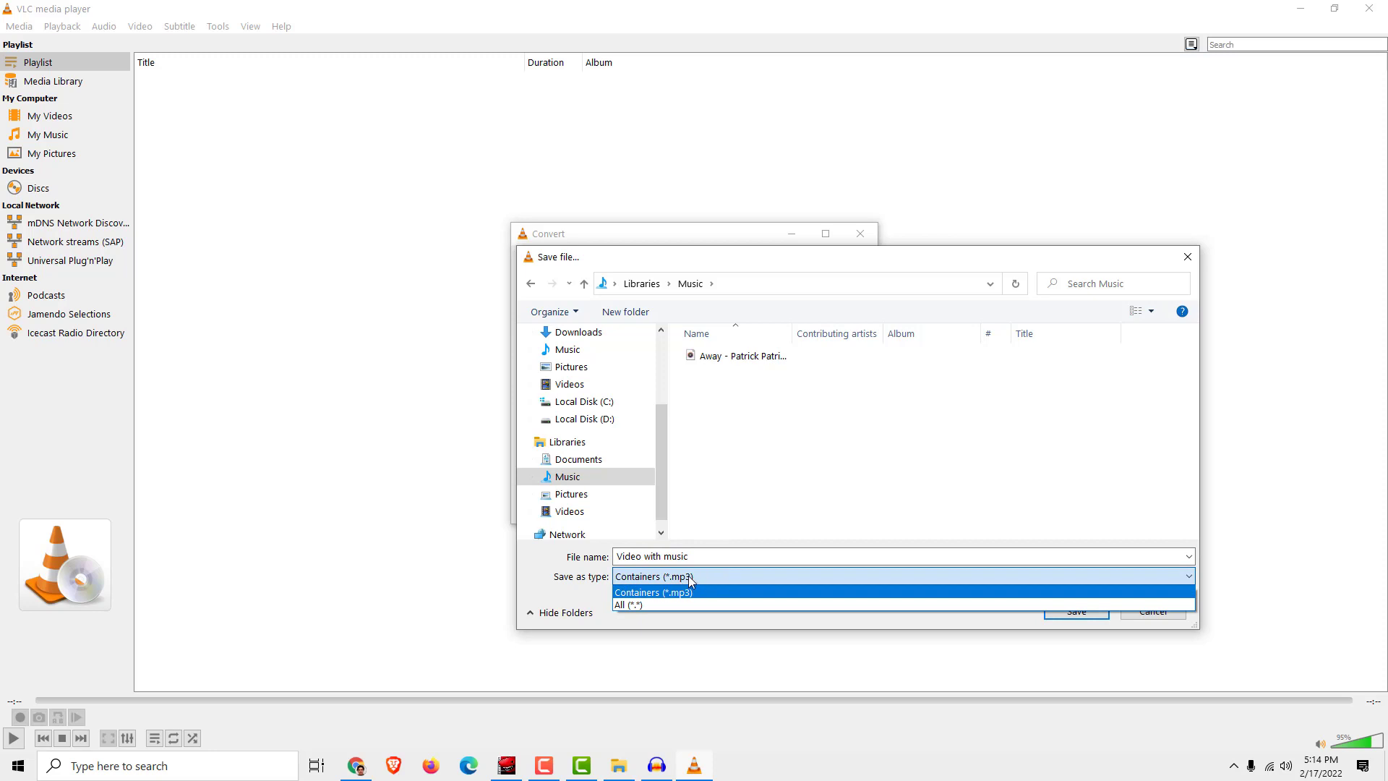
{"action": "left_click", "coordinate": [653, 576]}
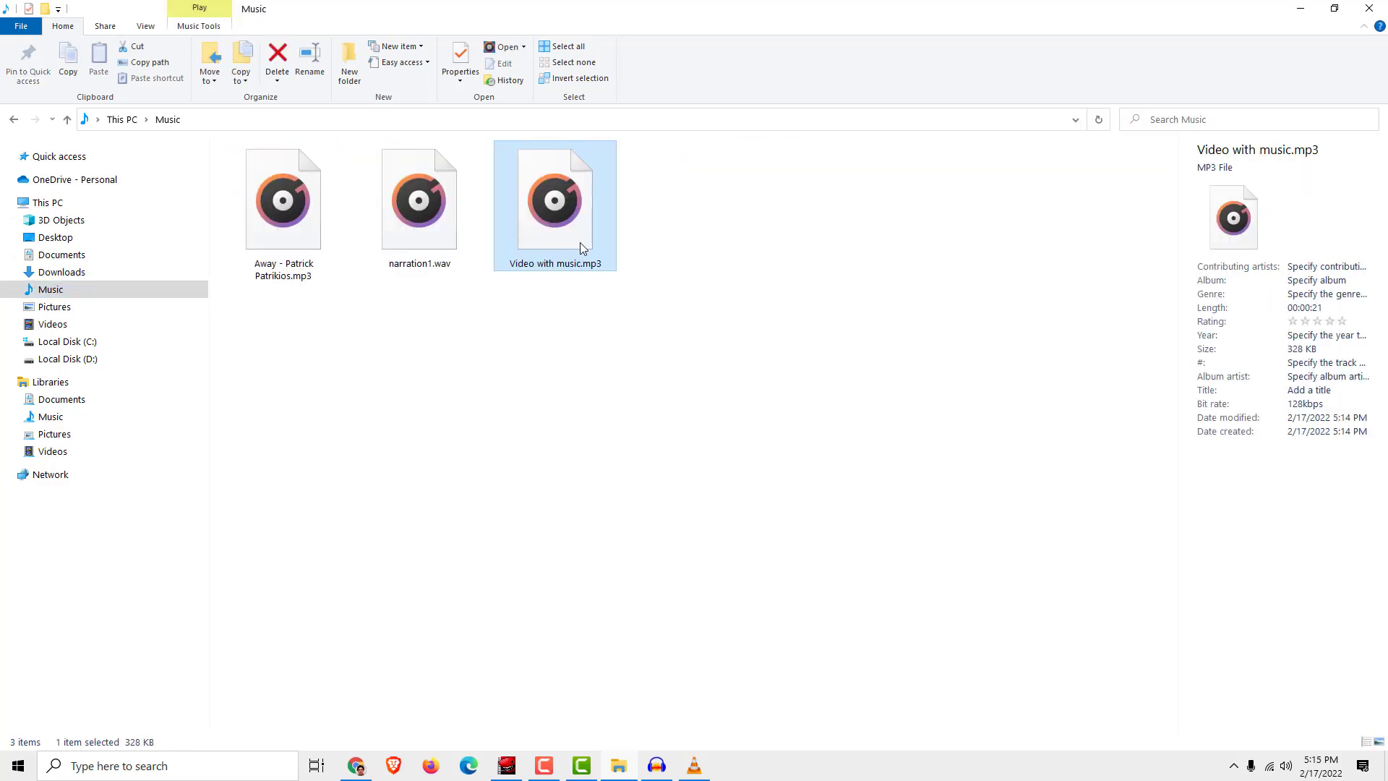
{"action": "mouse_move", "coordinate": [544, 551]}
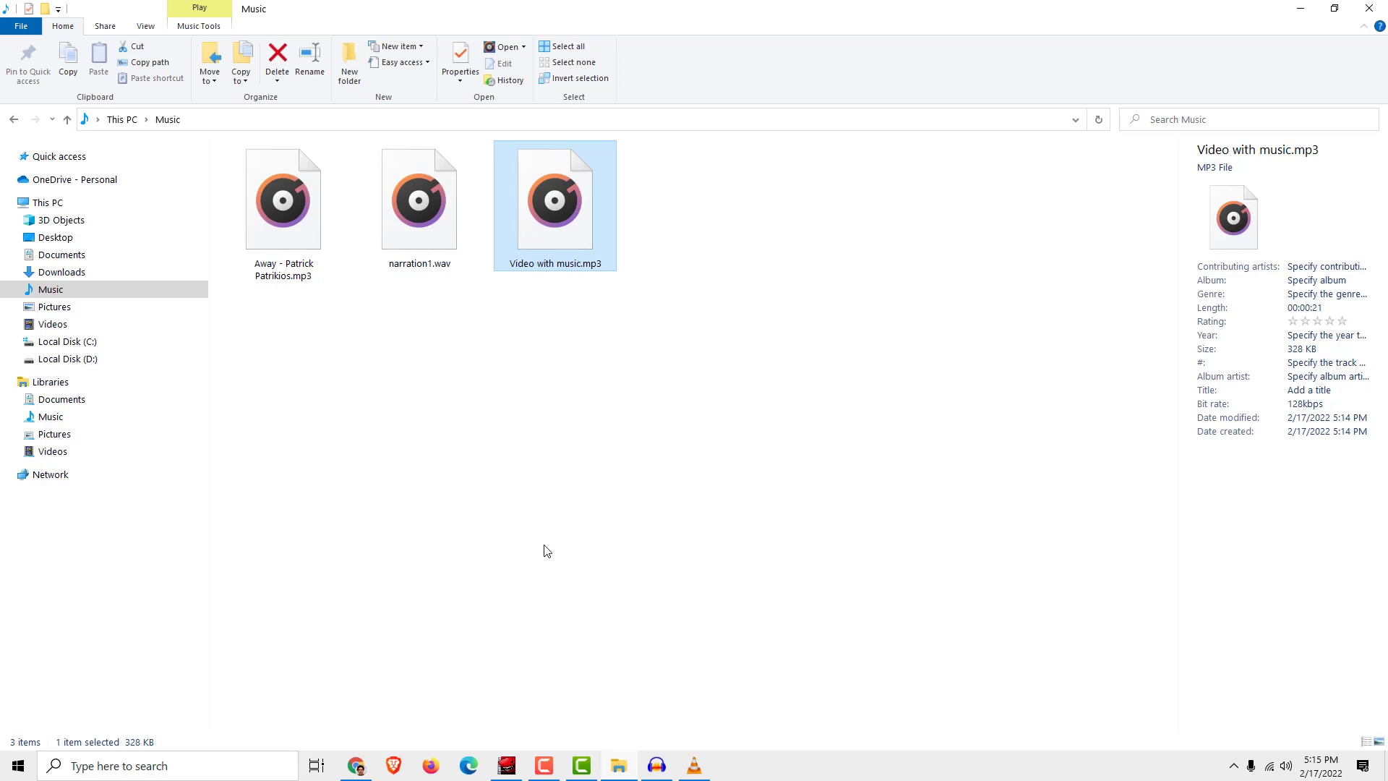
{"action": "mouse_move", "coordinate": [540, 575]}
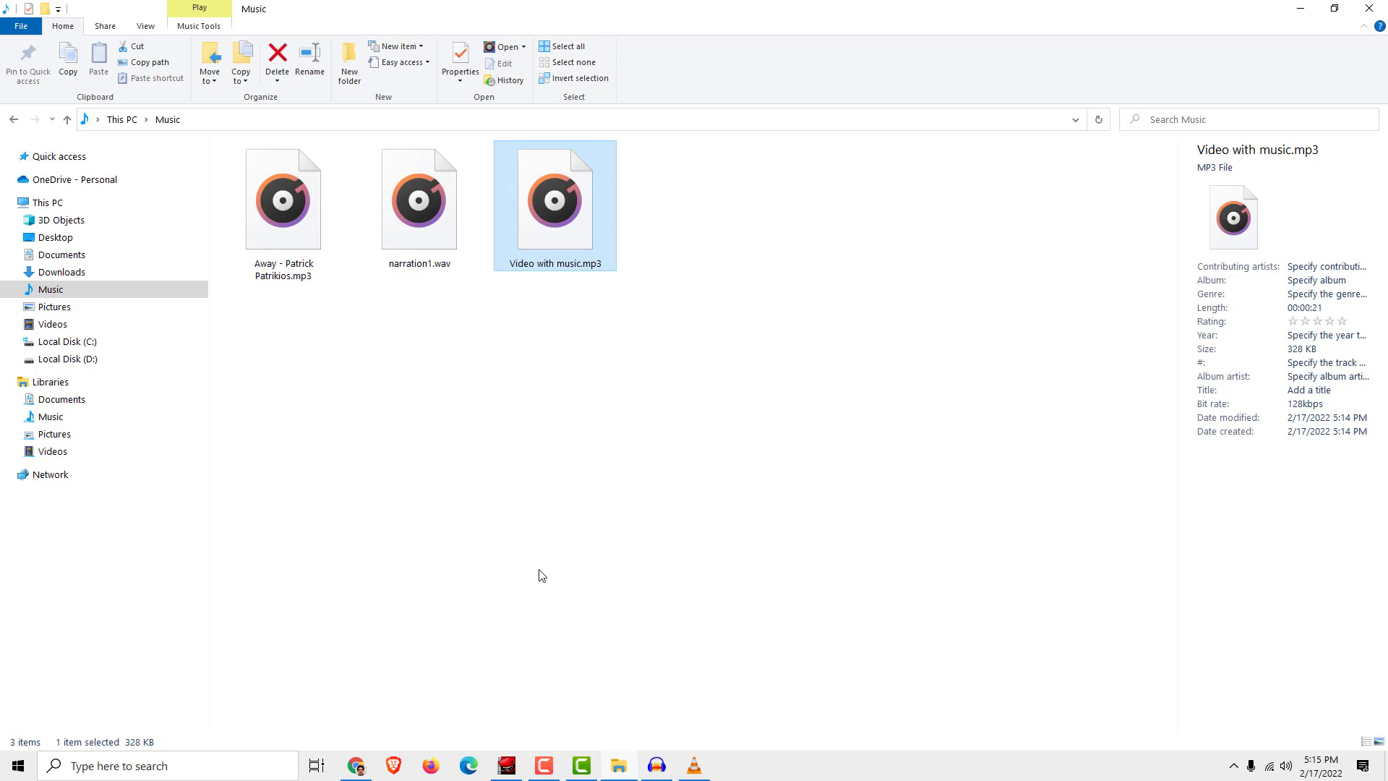